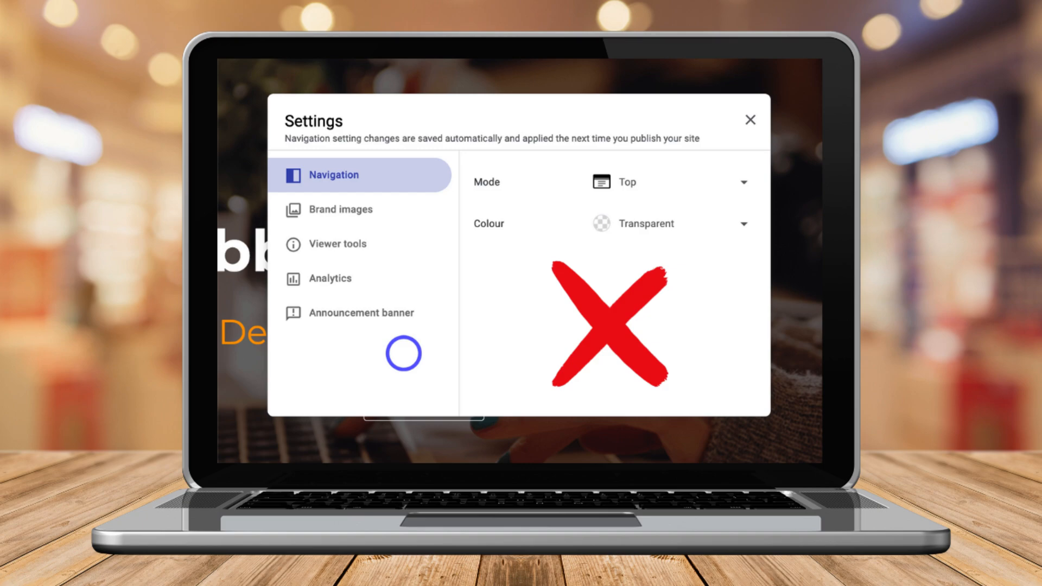
- Close the site settings to return to the Webber - Web Design editor
click(338, 234)
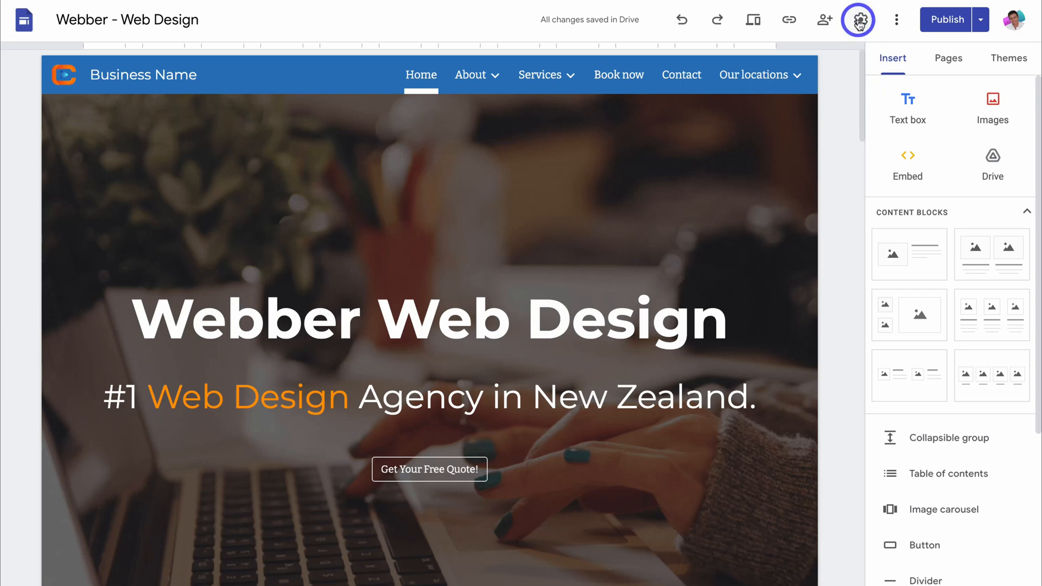
- Reopen the site's Settings dialog on the Navigation section
click(858, 19)
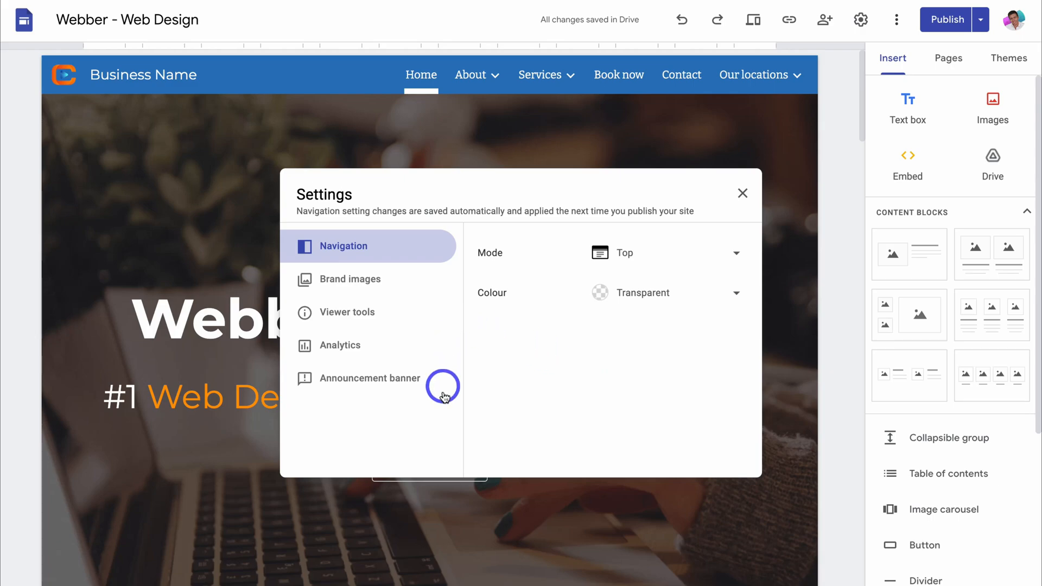
mouse_move(486, 365)
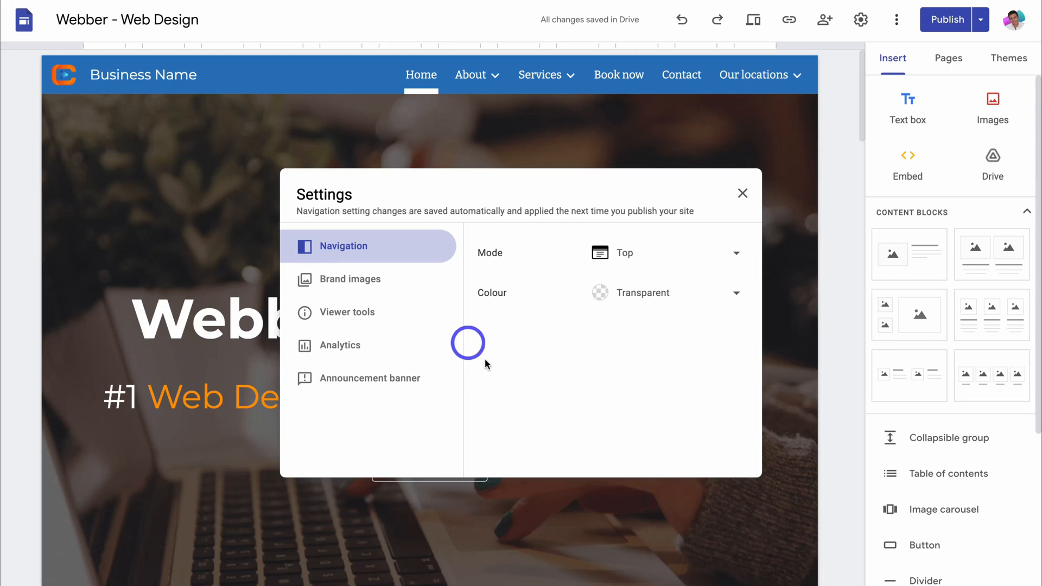
mouse_move(582, 372)
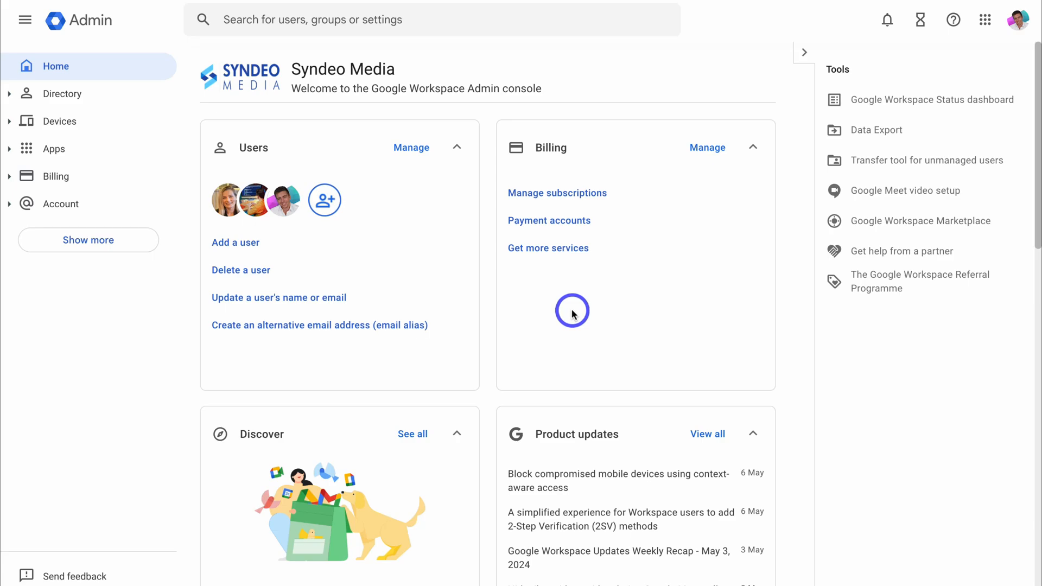
- Navigate to Apps > Google Workspace > Sites and reach the Custom URL settings
click(53, 148)
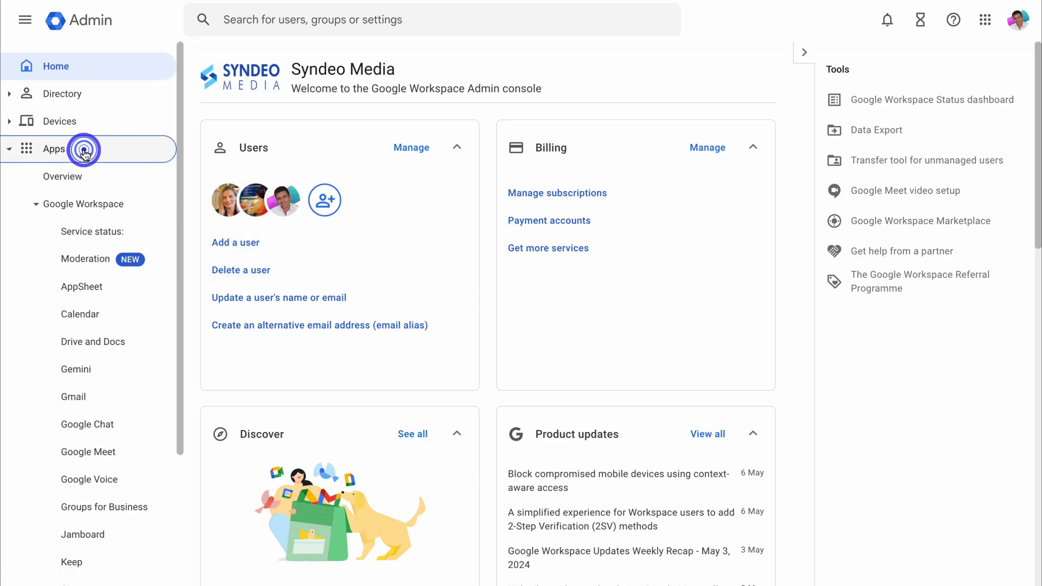
scroll(down, 3)
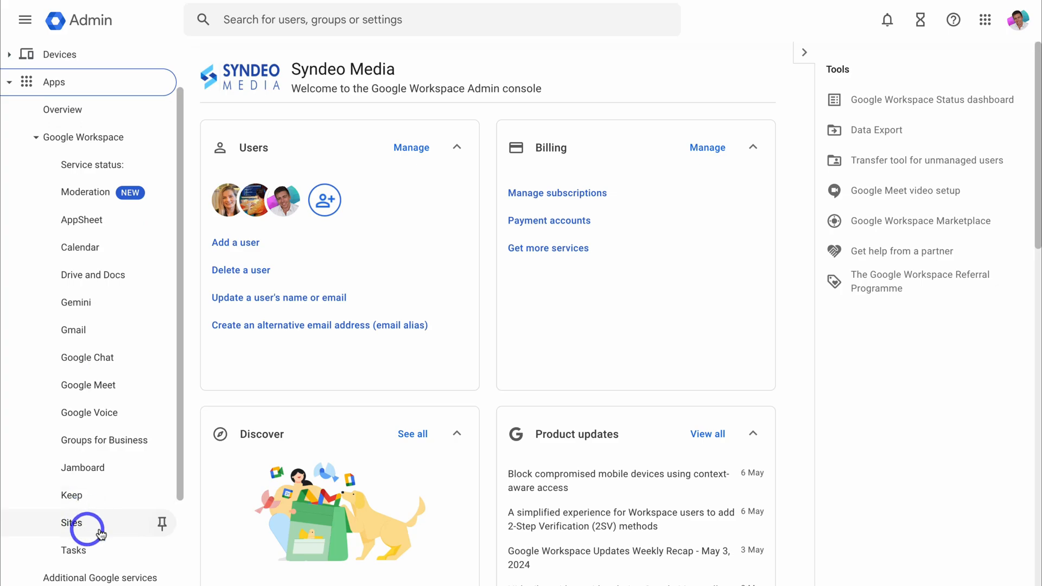
click(72, 523)
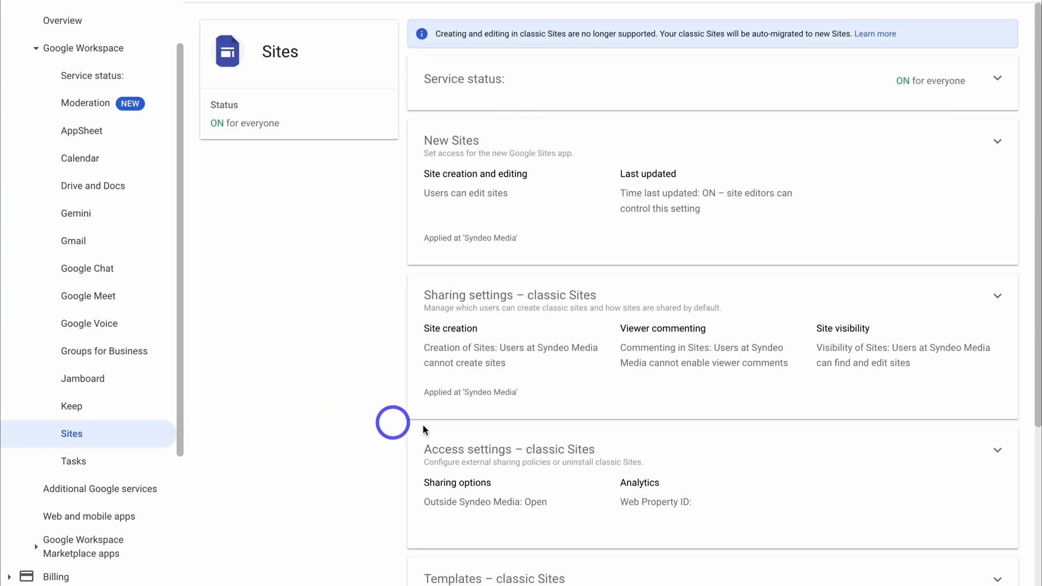
scroll(down, 3)
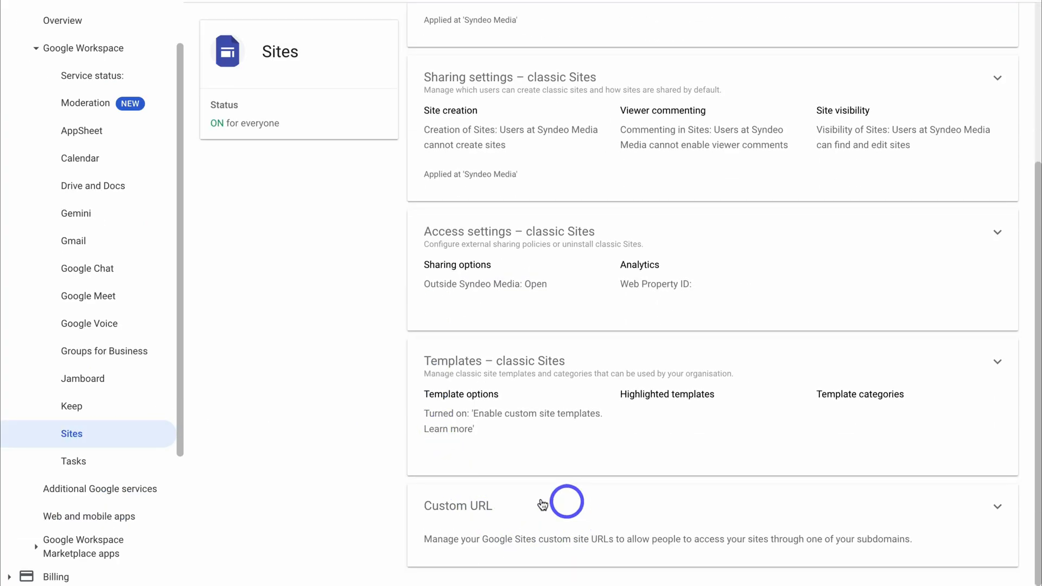
click(457, 506)
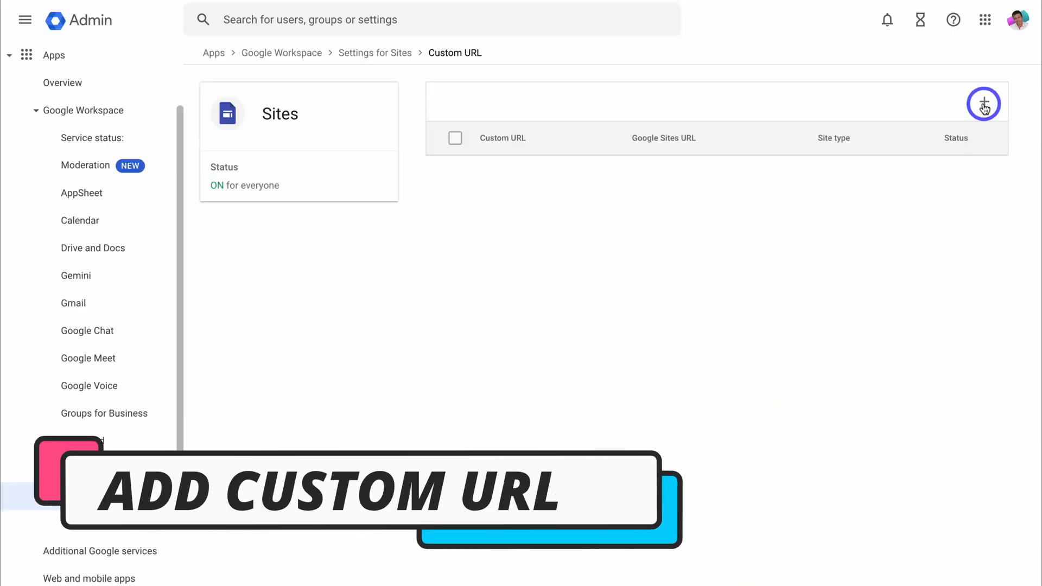
- Begin adding a custom URL with New Sites as the site type
click(984, 105)
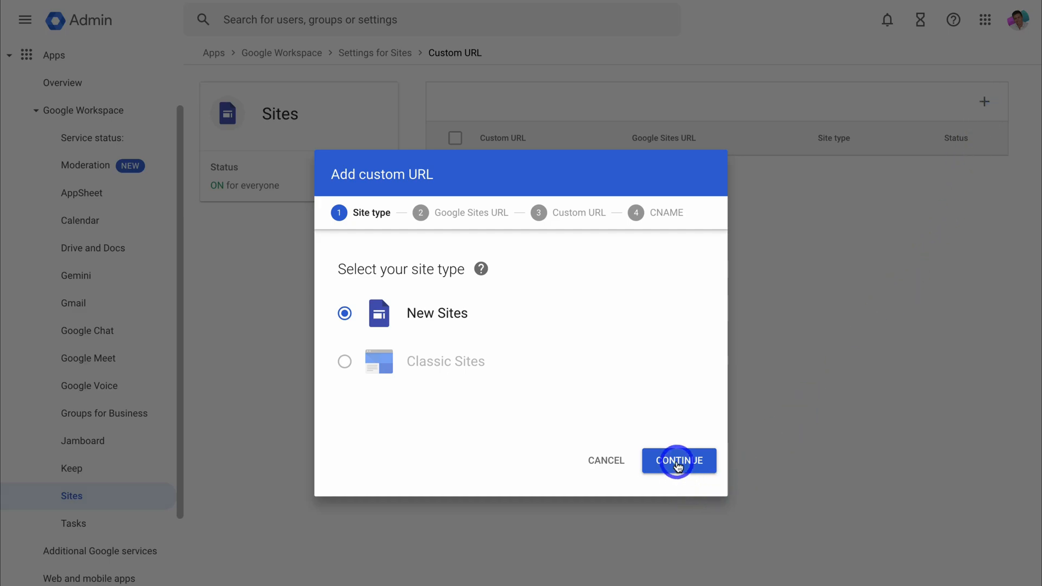
click(679, 460)
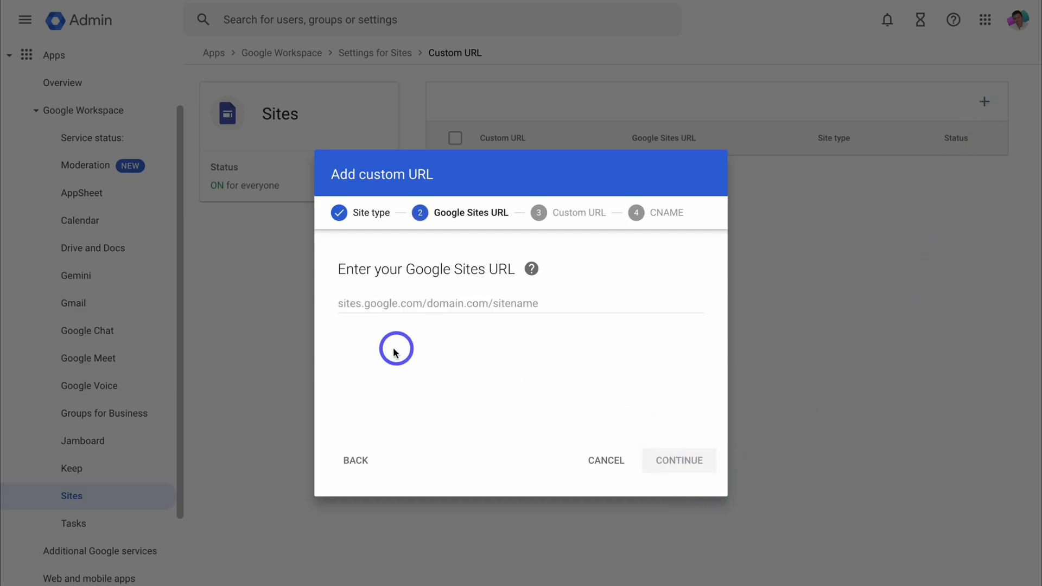
mouse_move(412, 344)
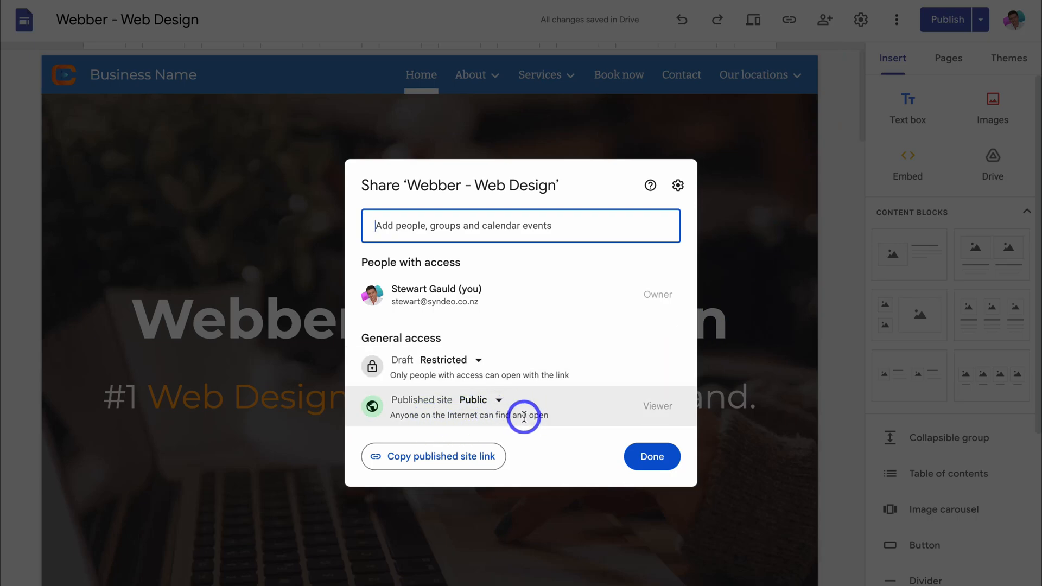
- Close sharing, show the published site link and select the sites.google.com address
click(651, 457)
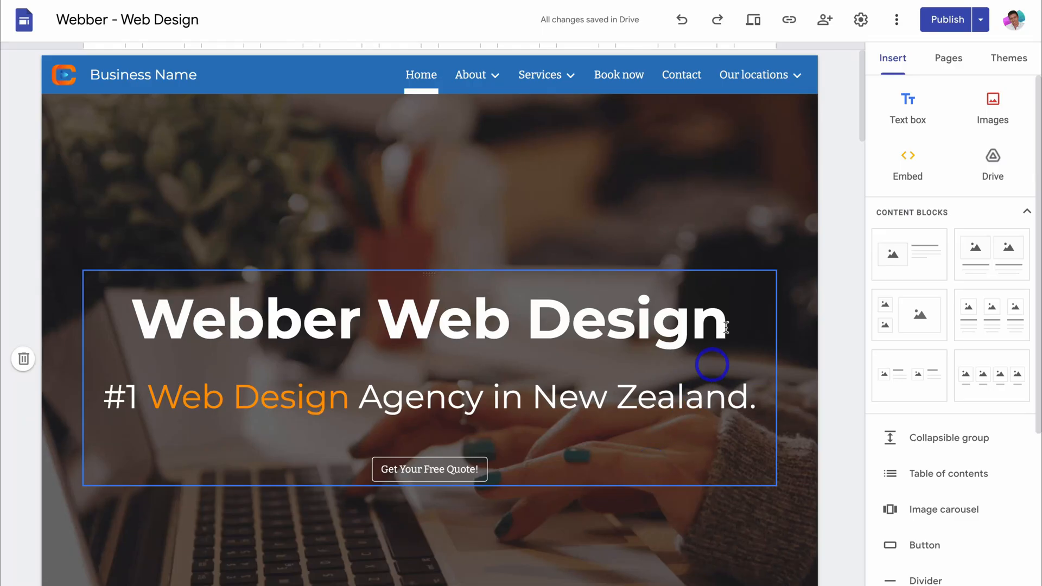
click(788, 20)
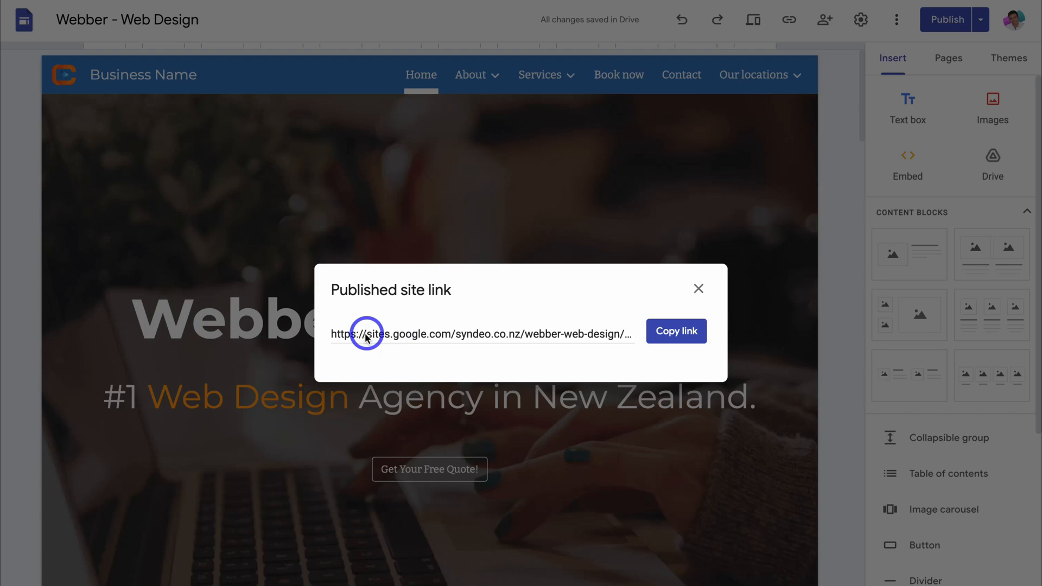
double_click(376, 333)
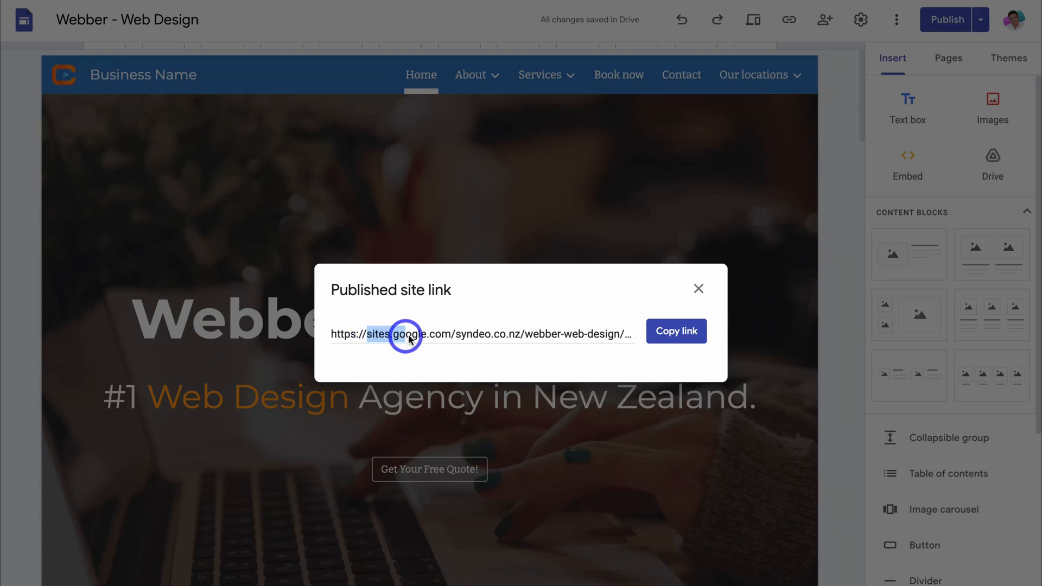
drag(405, 335, 626, 335)
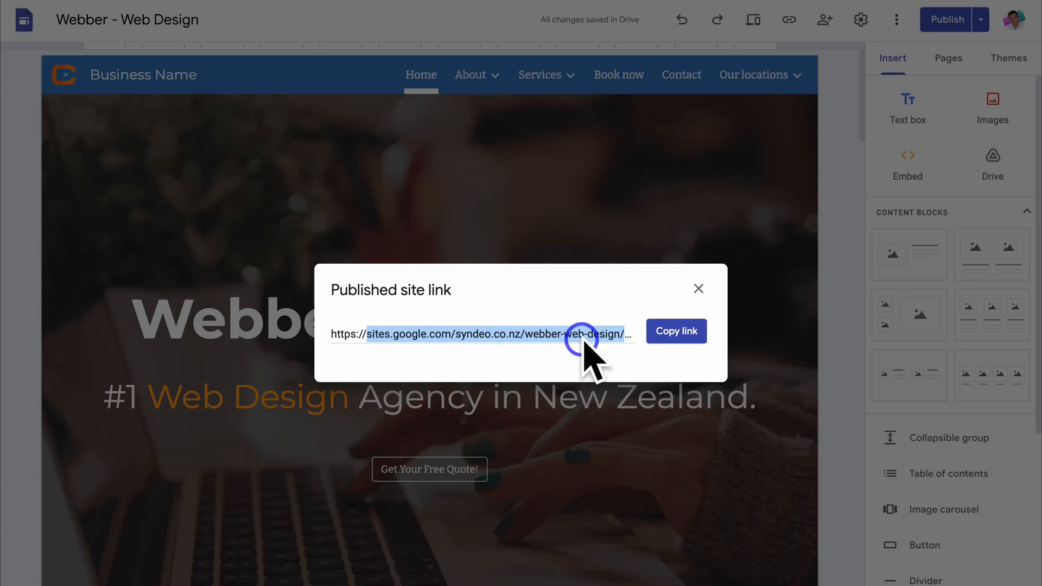
click(698, 288)
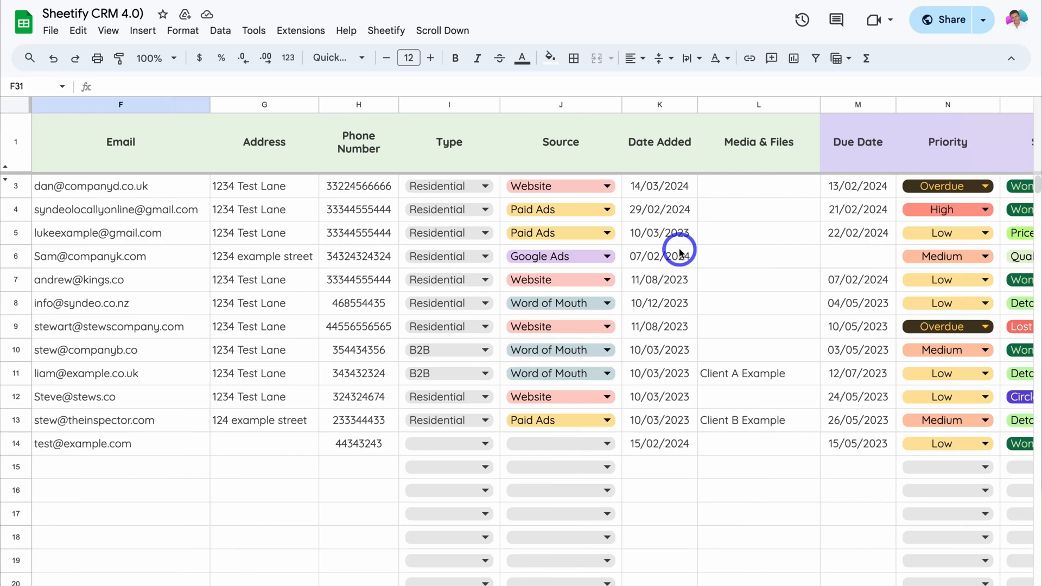
- Start a Client Task via Sheetify > Taskify in the Sheetify CRM
click(386, 30)
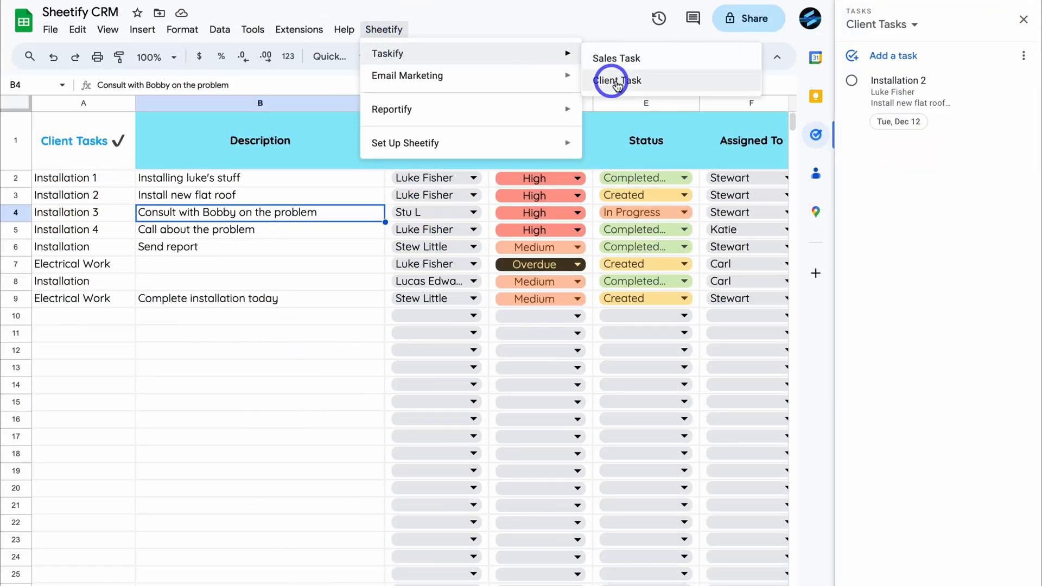
click(618, 80)
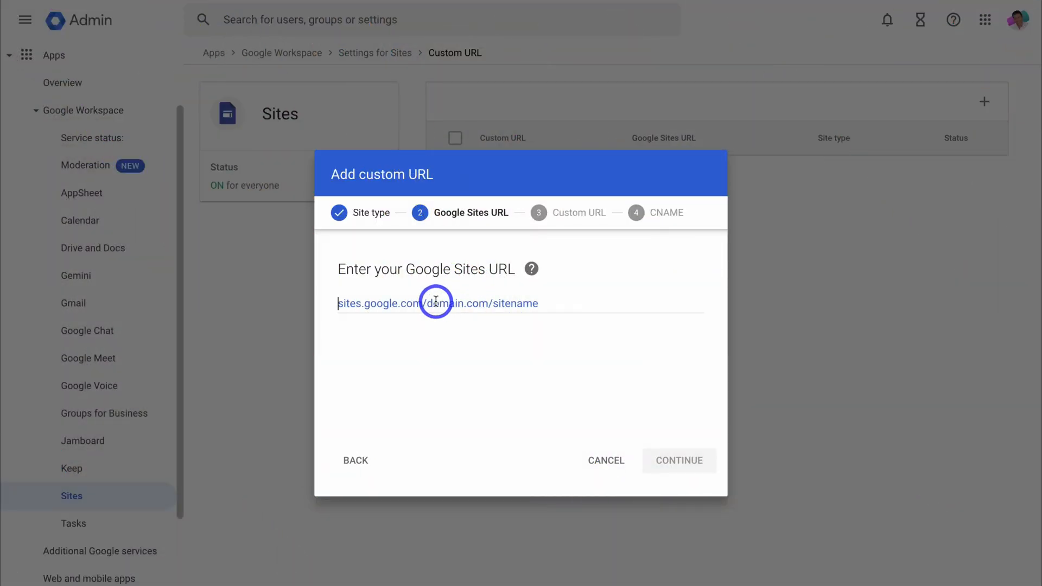
text(https://sites.google.com/syndeo.co.nz/webber-web-design/home)
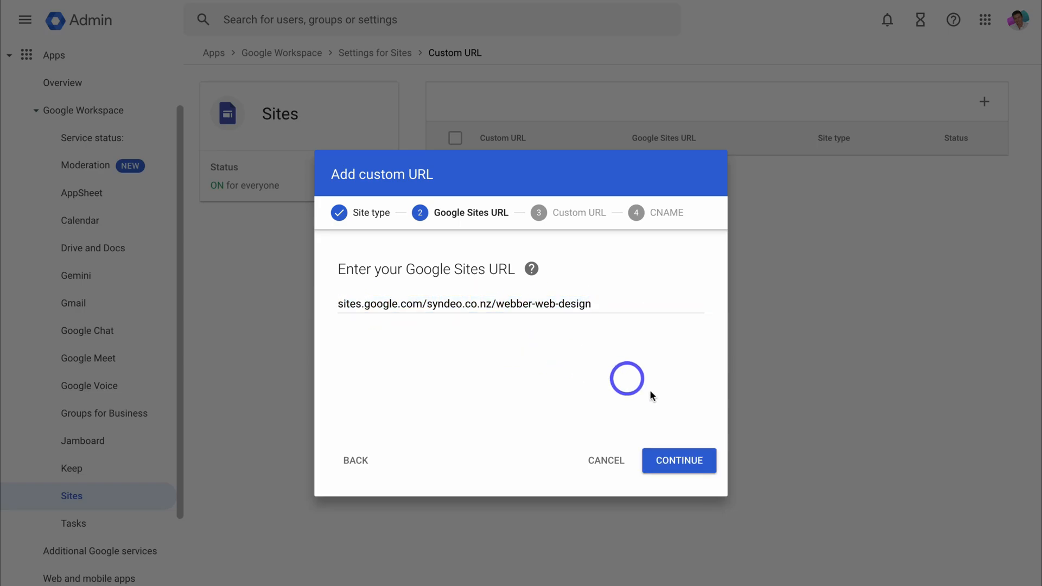
click(678, 461)
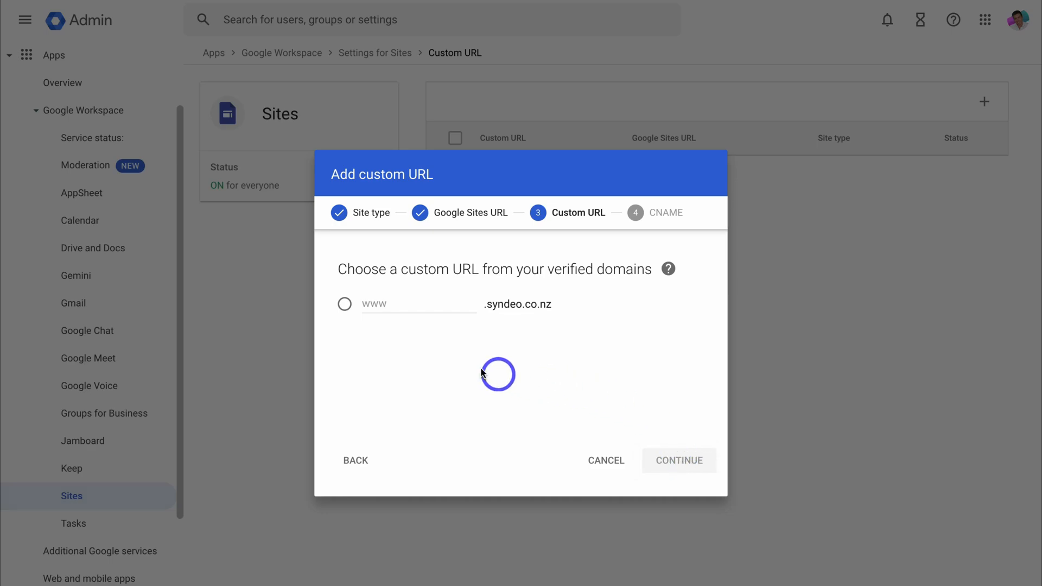
click(344, 304)
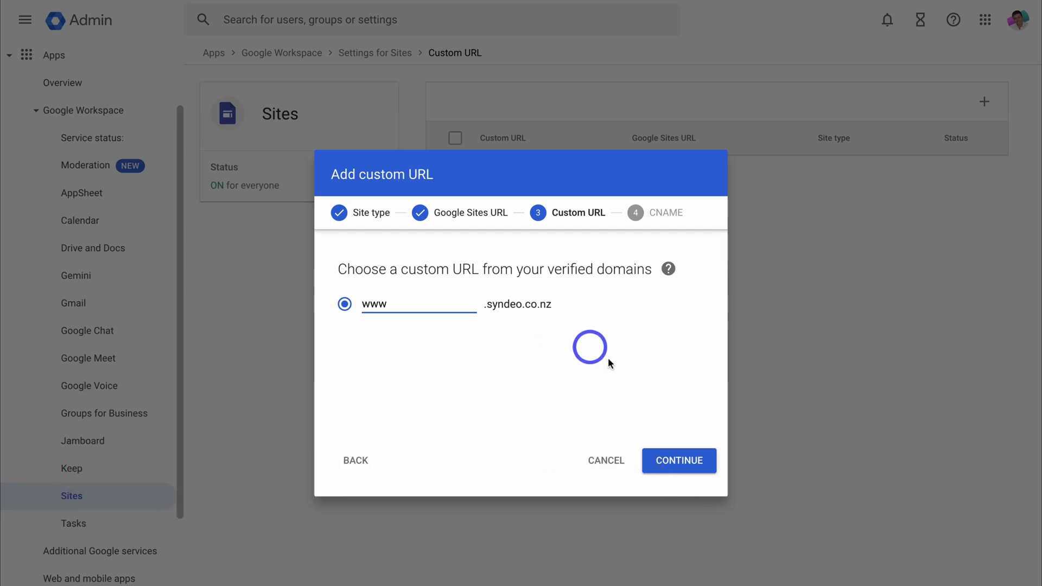
click(677, 460)
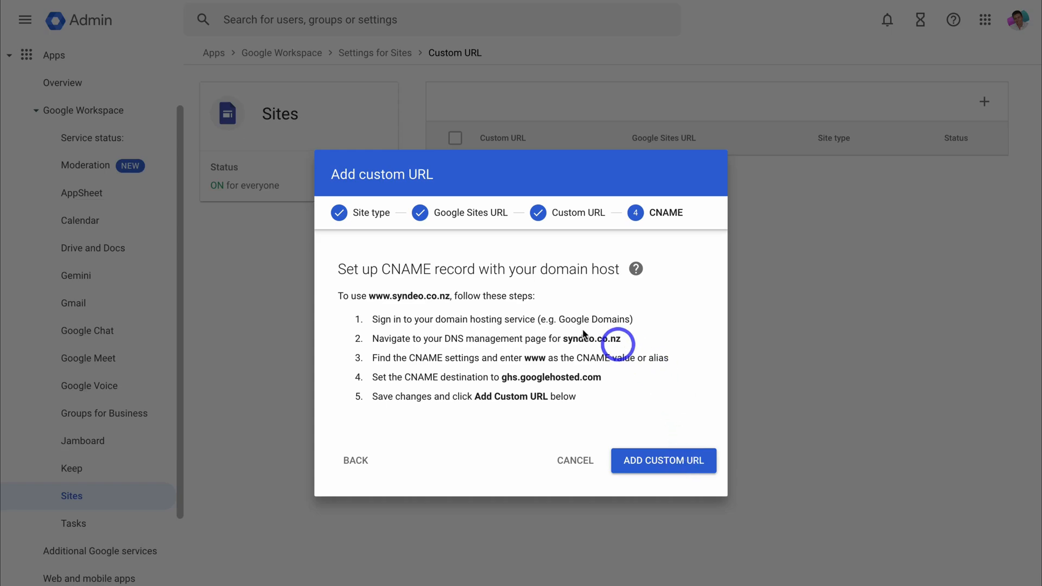
mouse_move(445, 329)
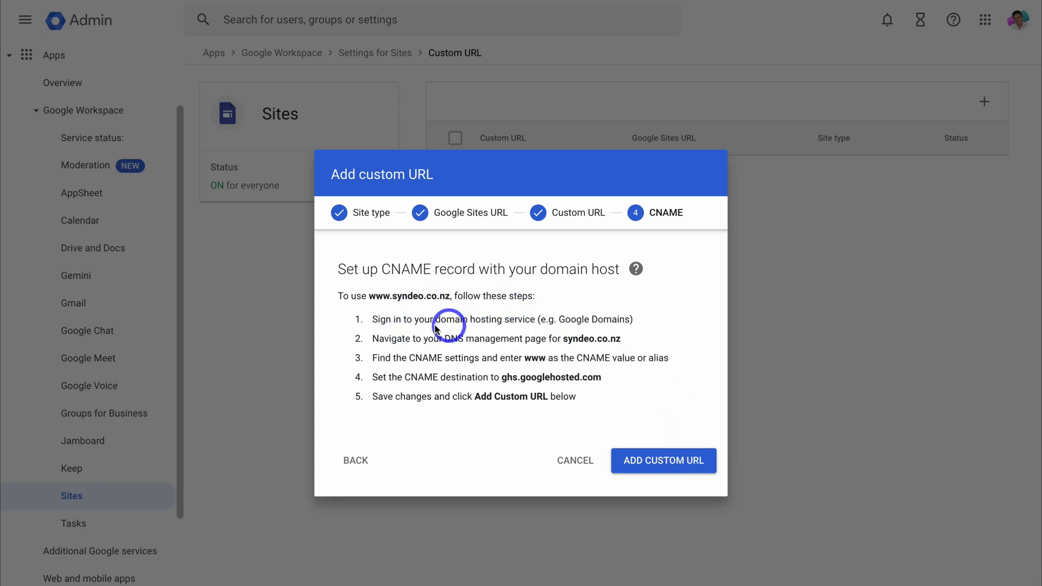
mouse_move(535, 320)
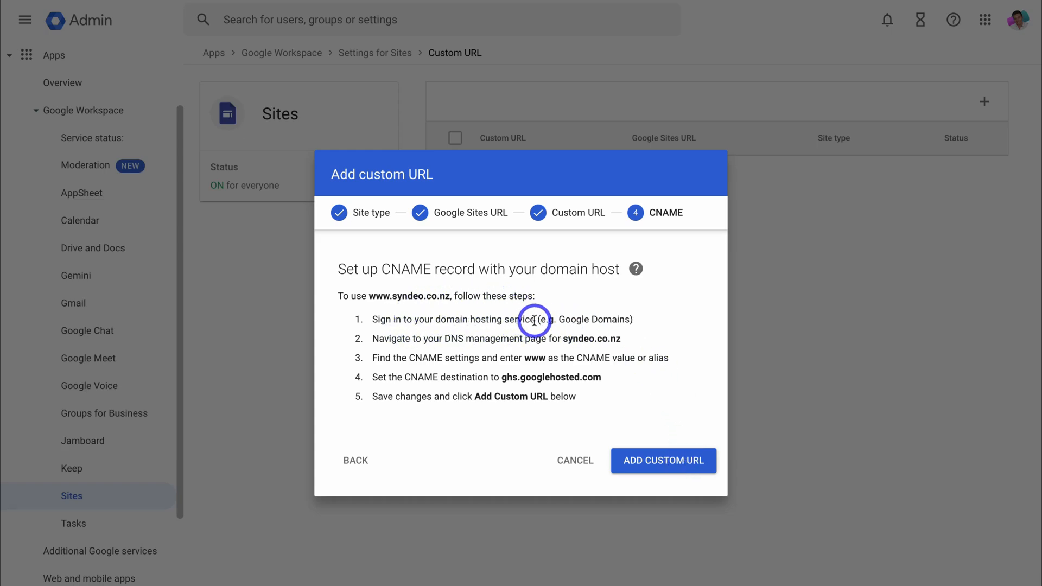
drag(427, 319, 532, 319)
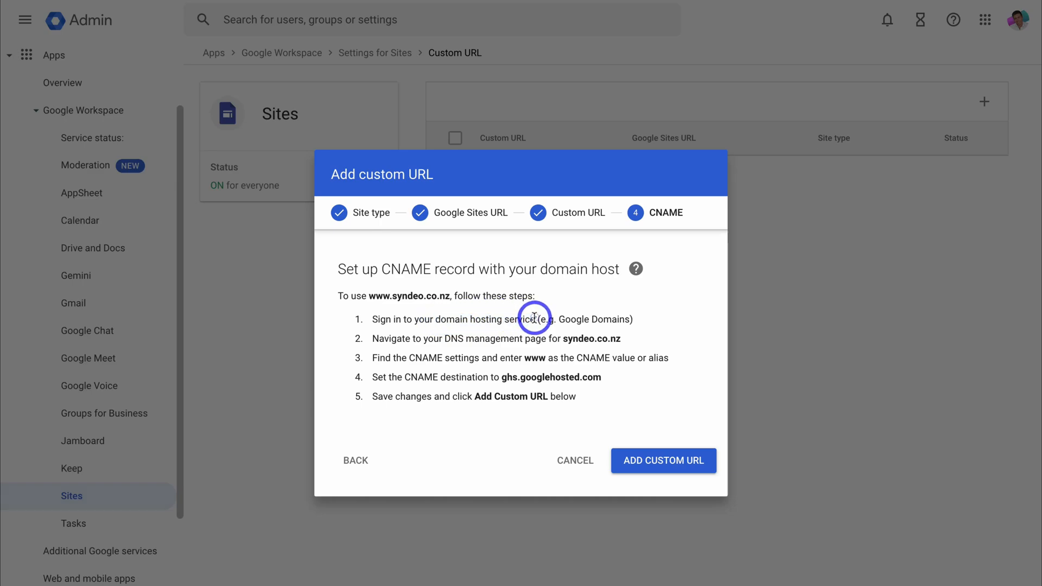
mouse_move(453, 337)
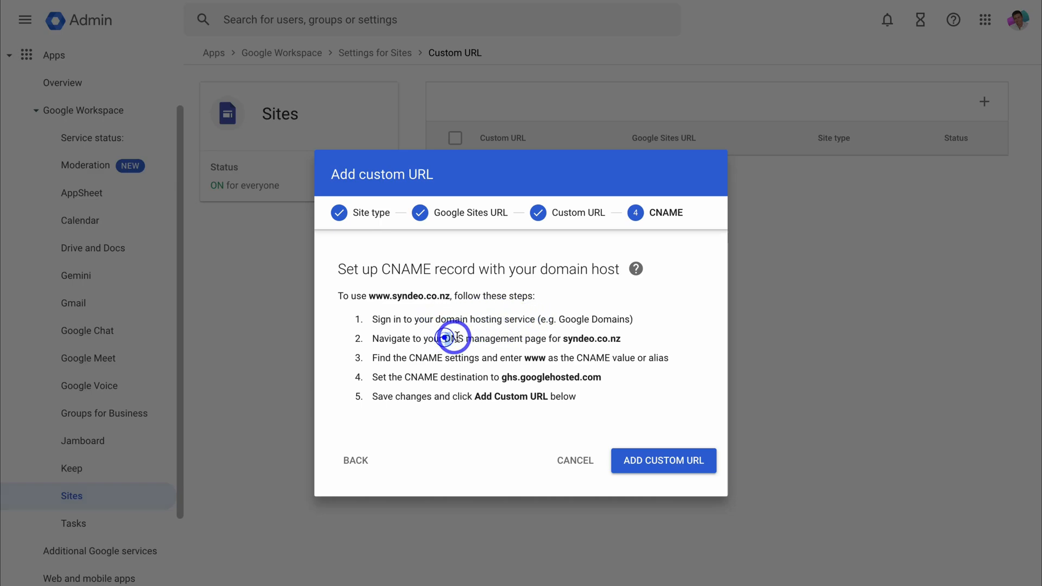
drag(448, 339, 547, 339)
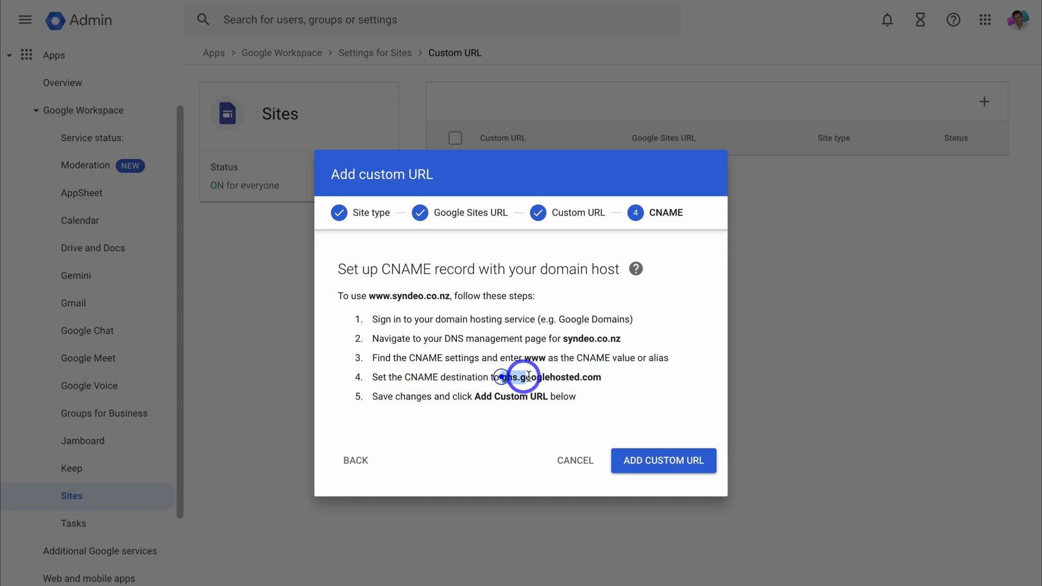
double_click(551, 377)
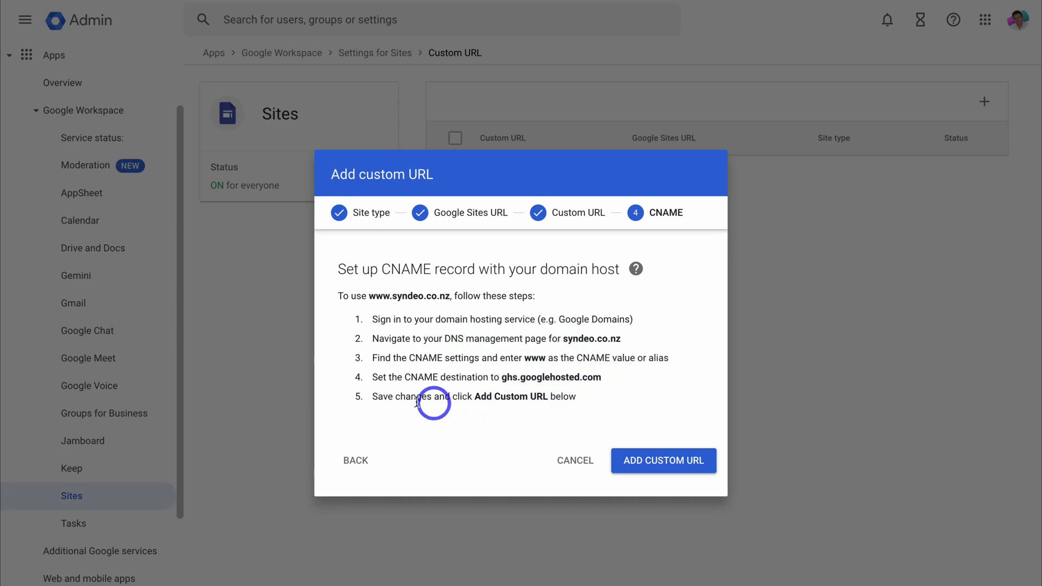
double_click(401, 397)
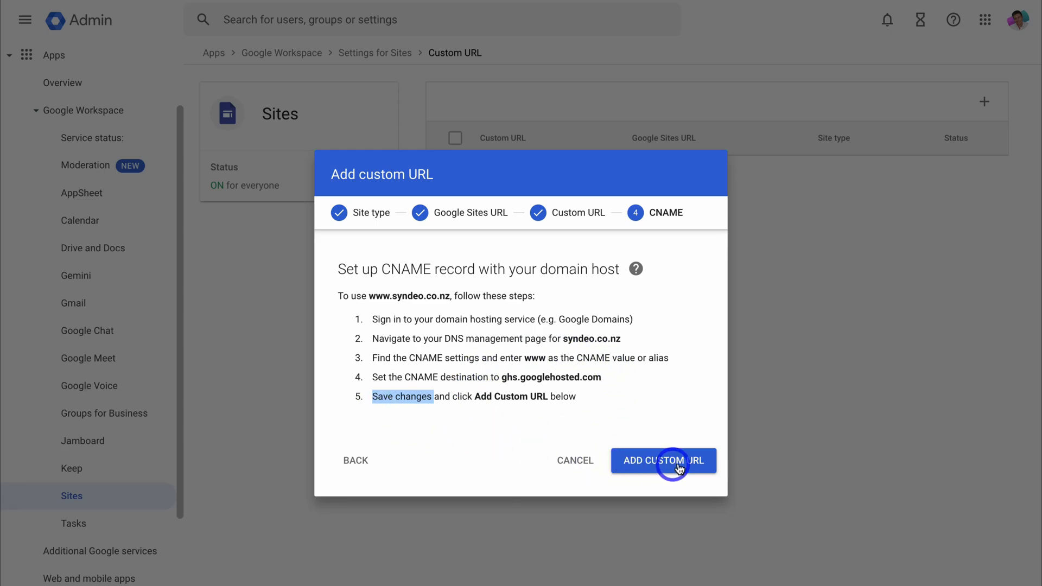
mouse_move(670, 429)
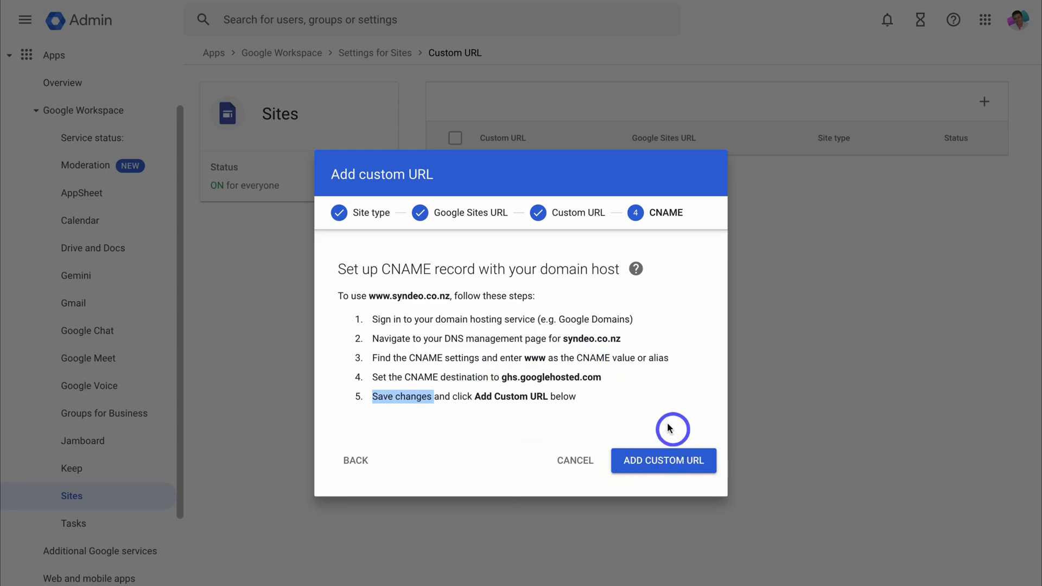
mouse_move(638, 412)
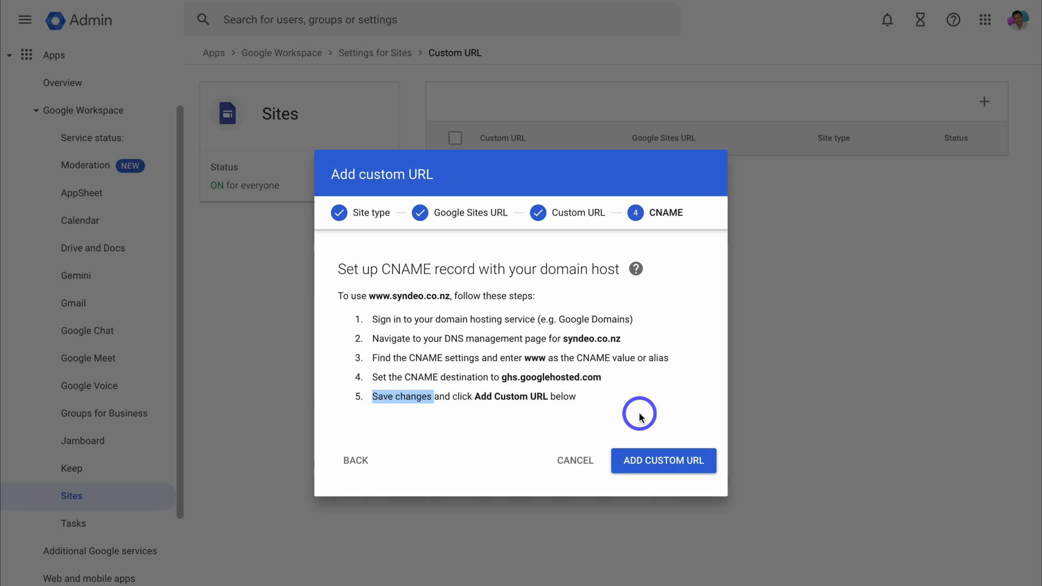